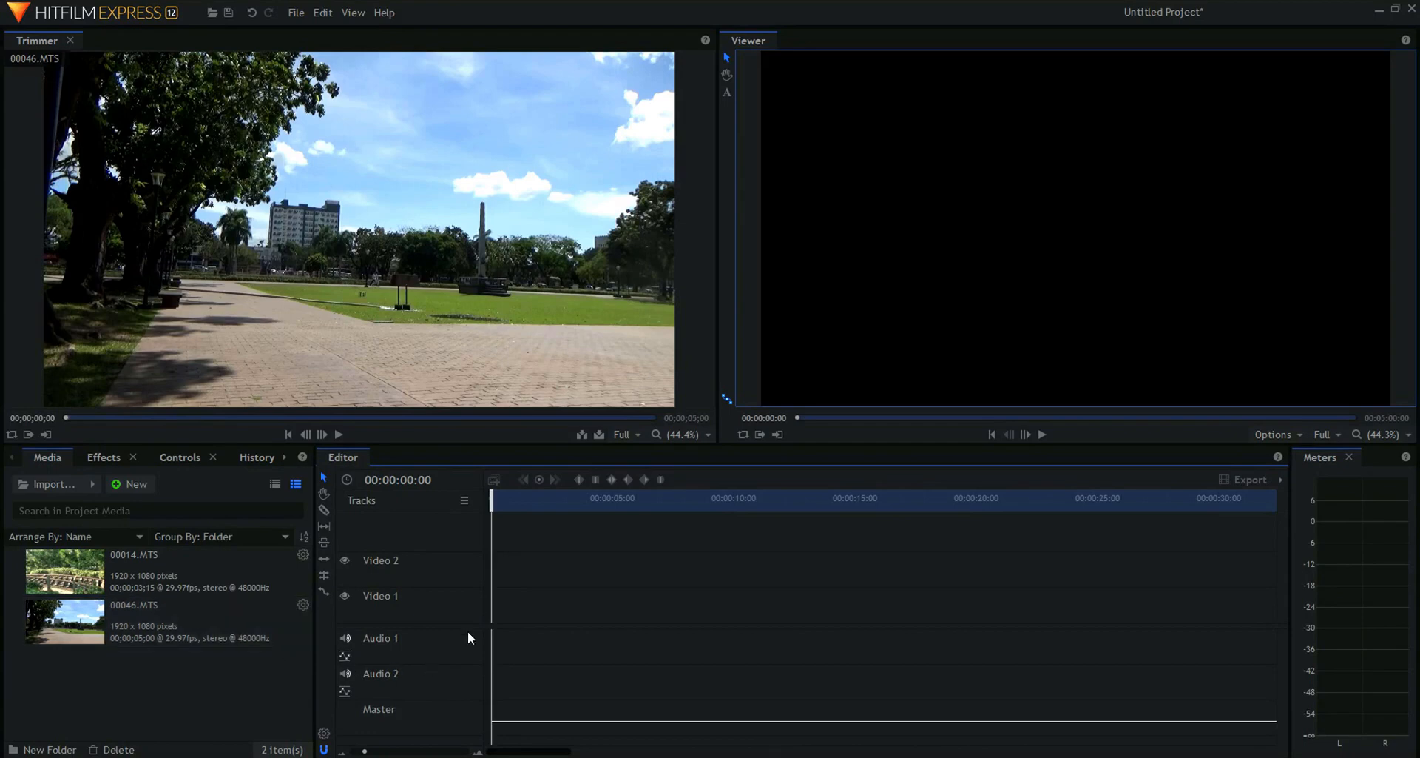
mouse_move(531, 565)
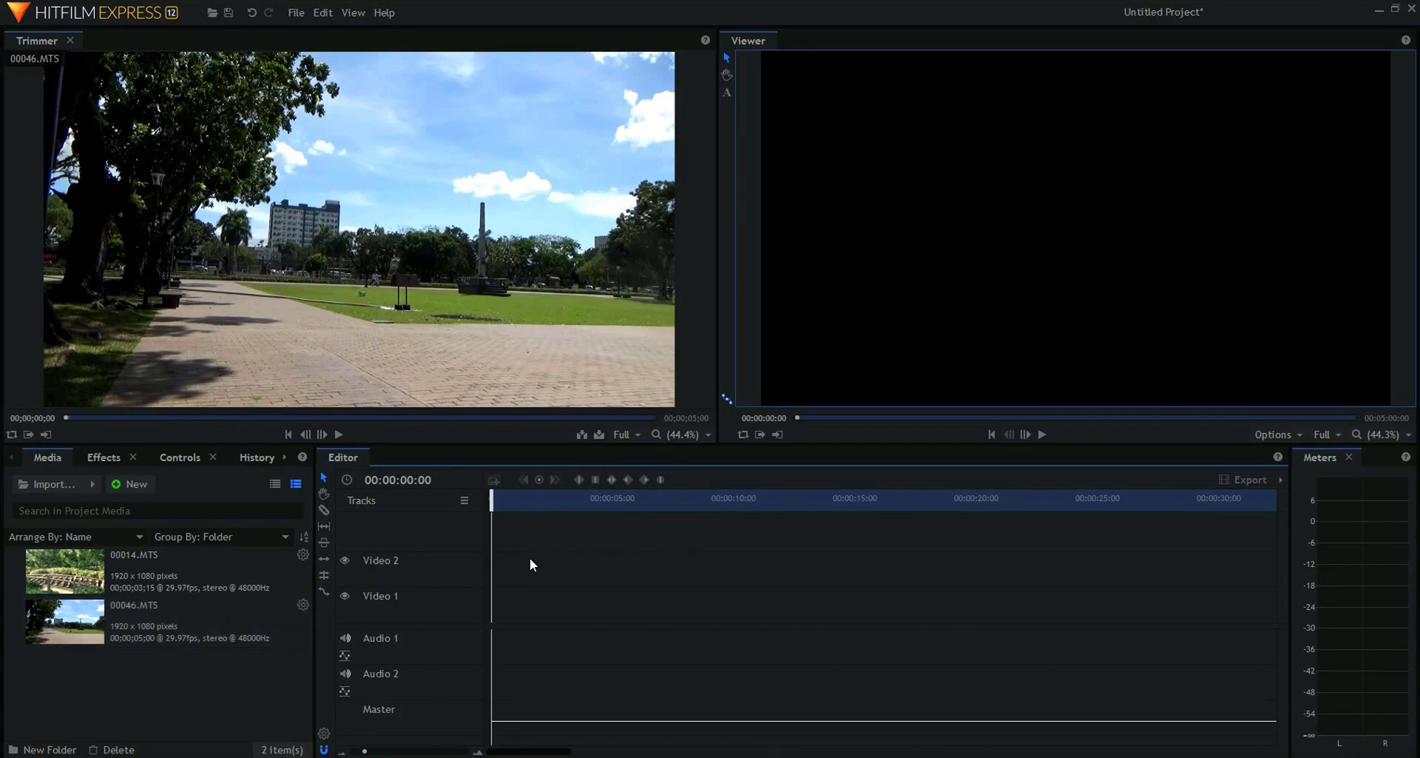
mouse_move(452, 577)
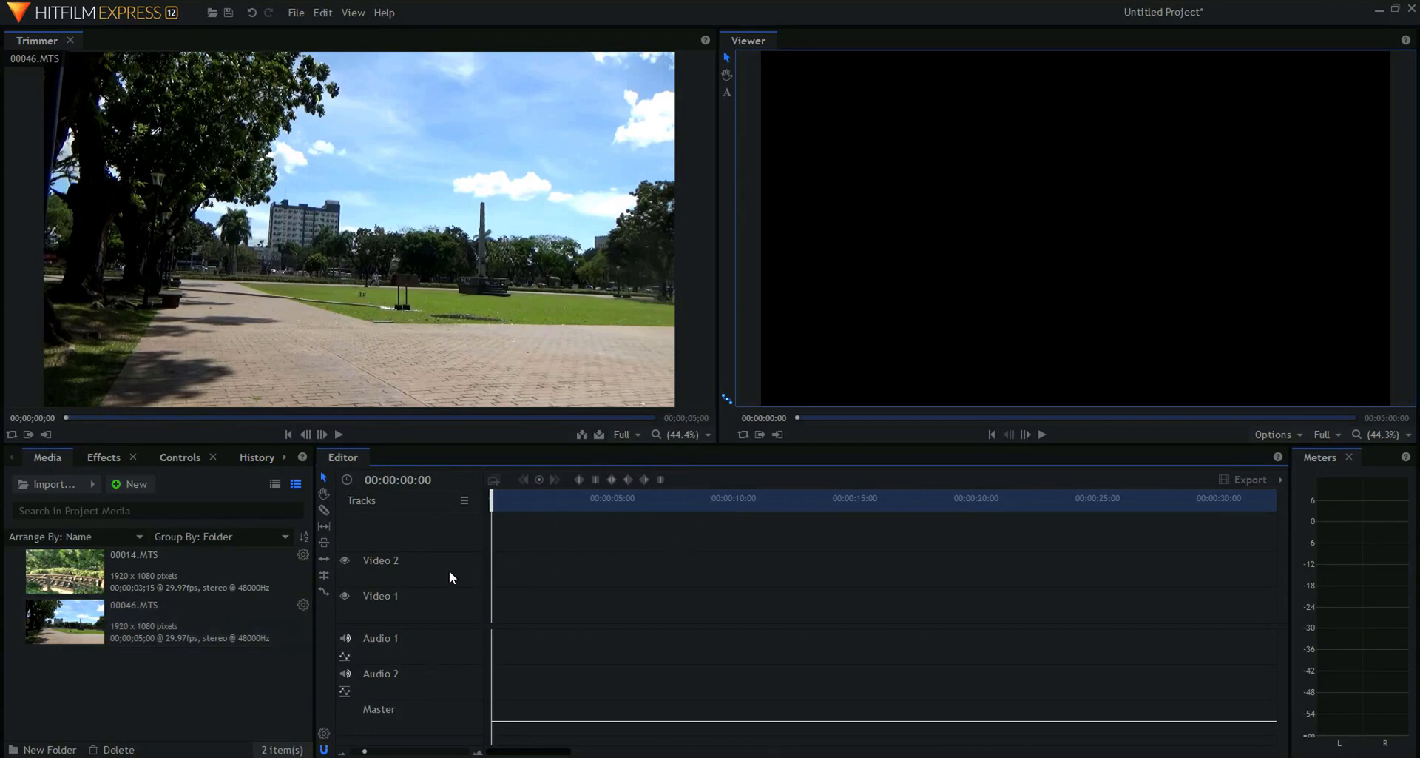
mouse_move(759, 593)
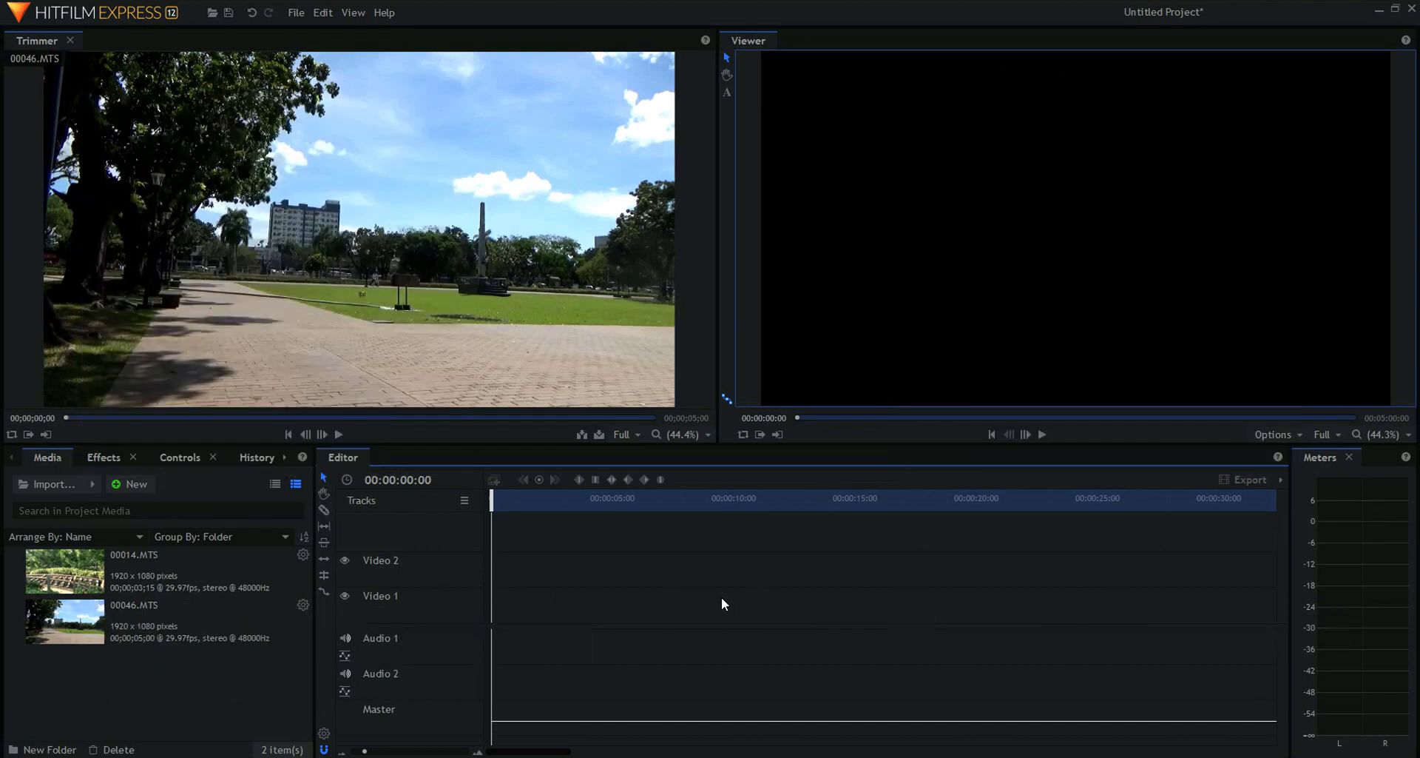
mouse_move(716, 608)
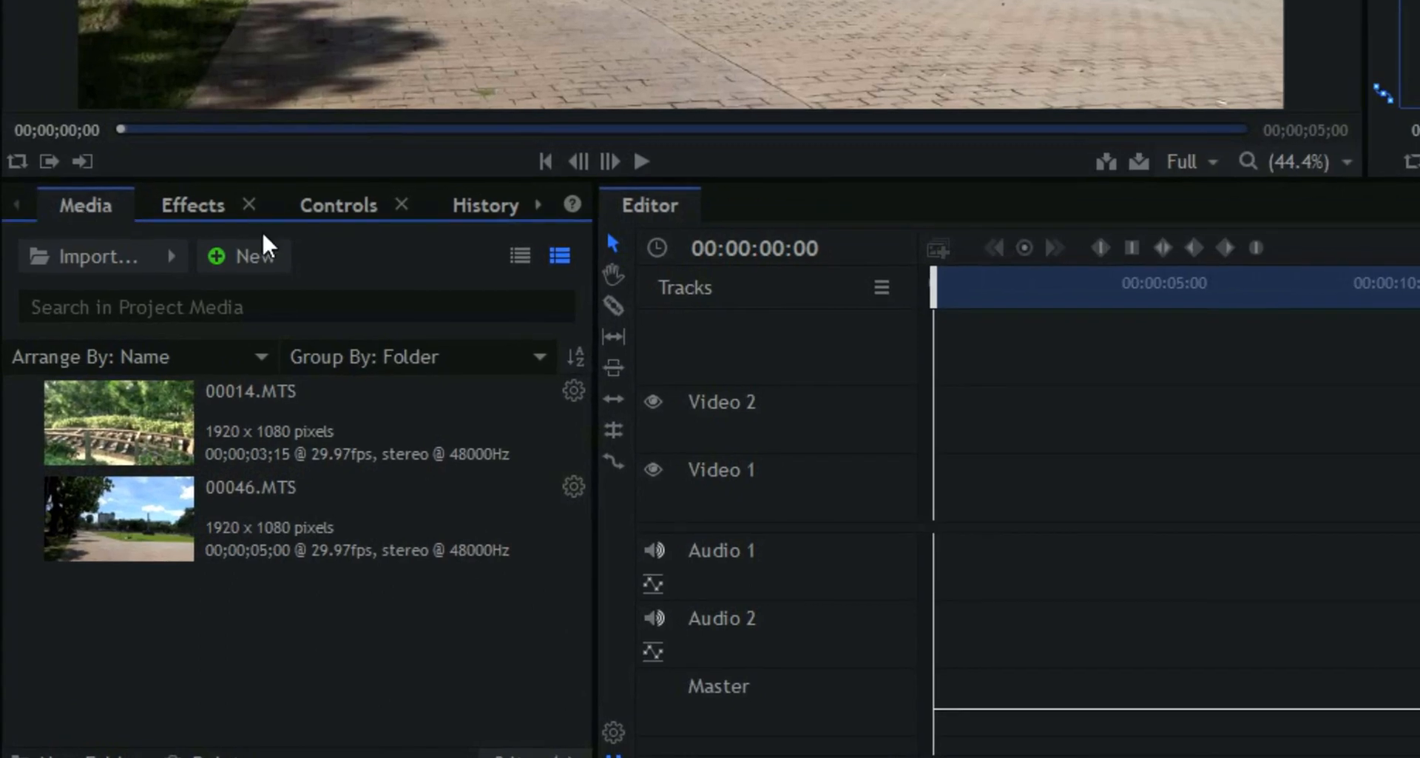
mouse_move(252, 280)
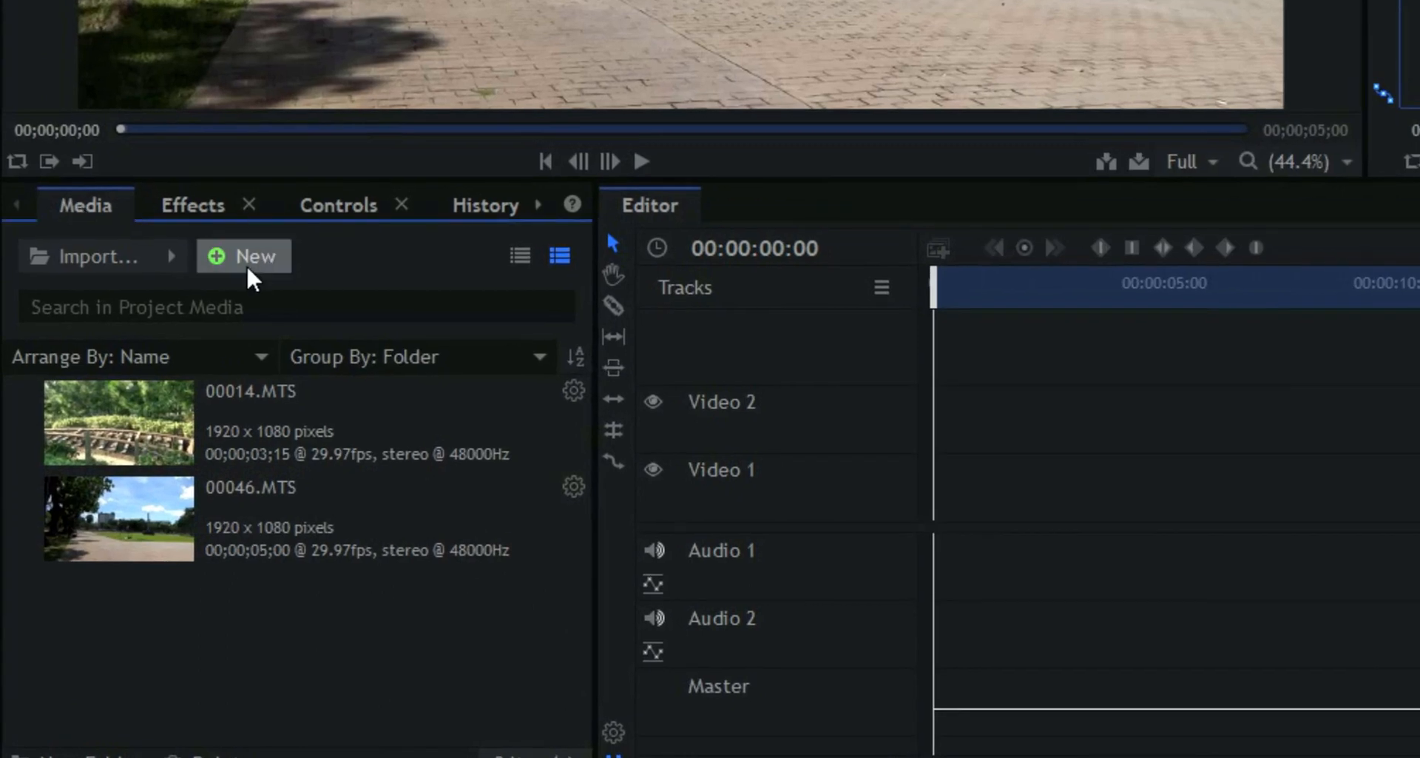
- Start a new composite shot and name it FIRST VIDEO
click(256, 256)
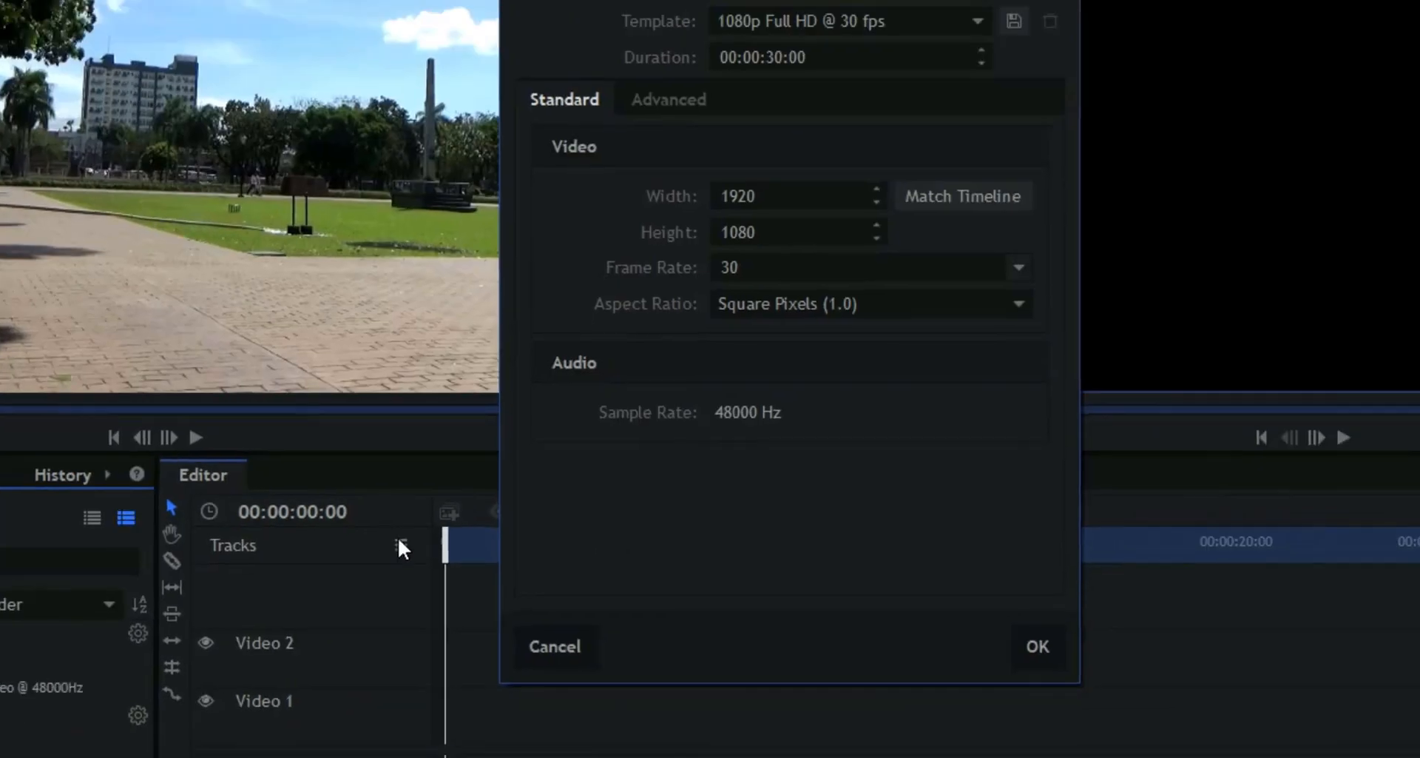
click(1036, 647)
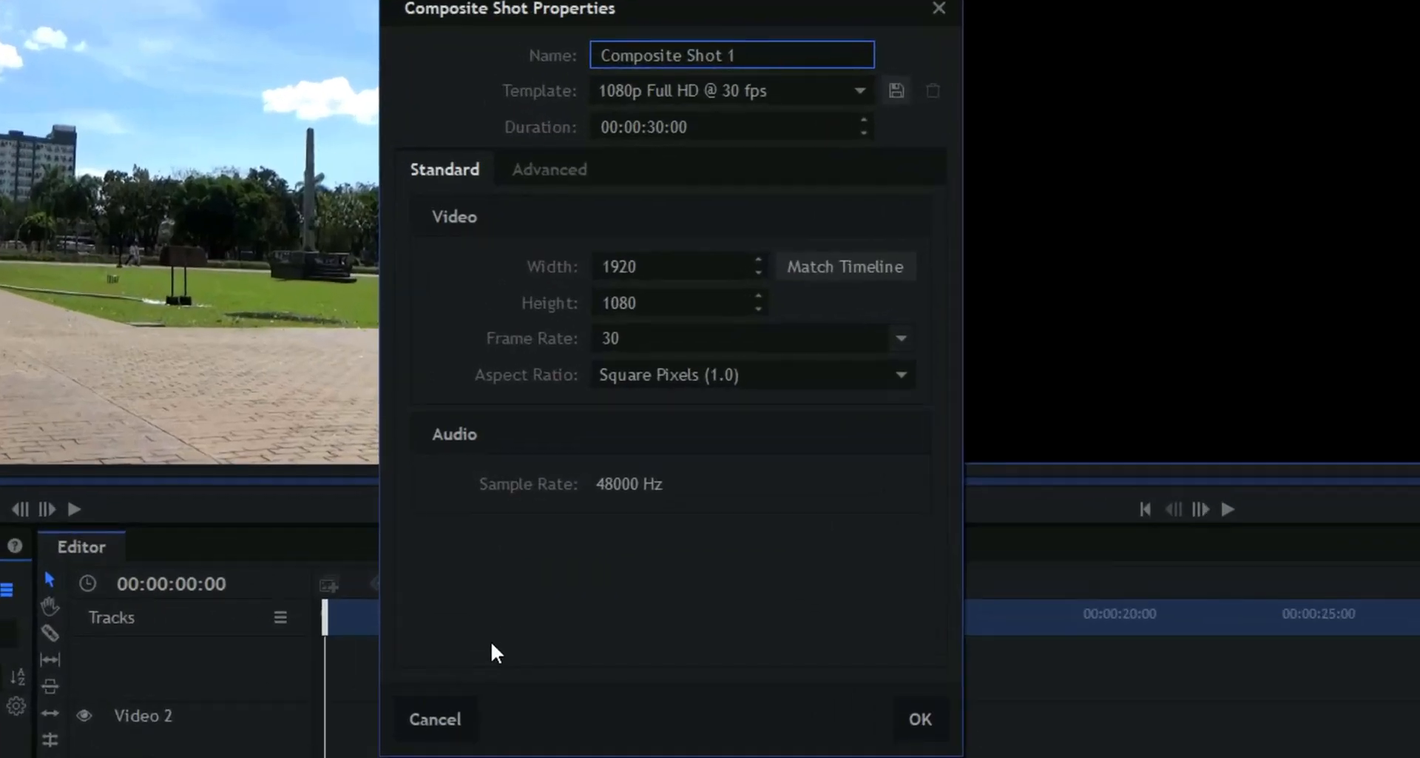
click(734, 55)
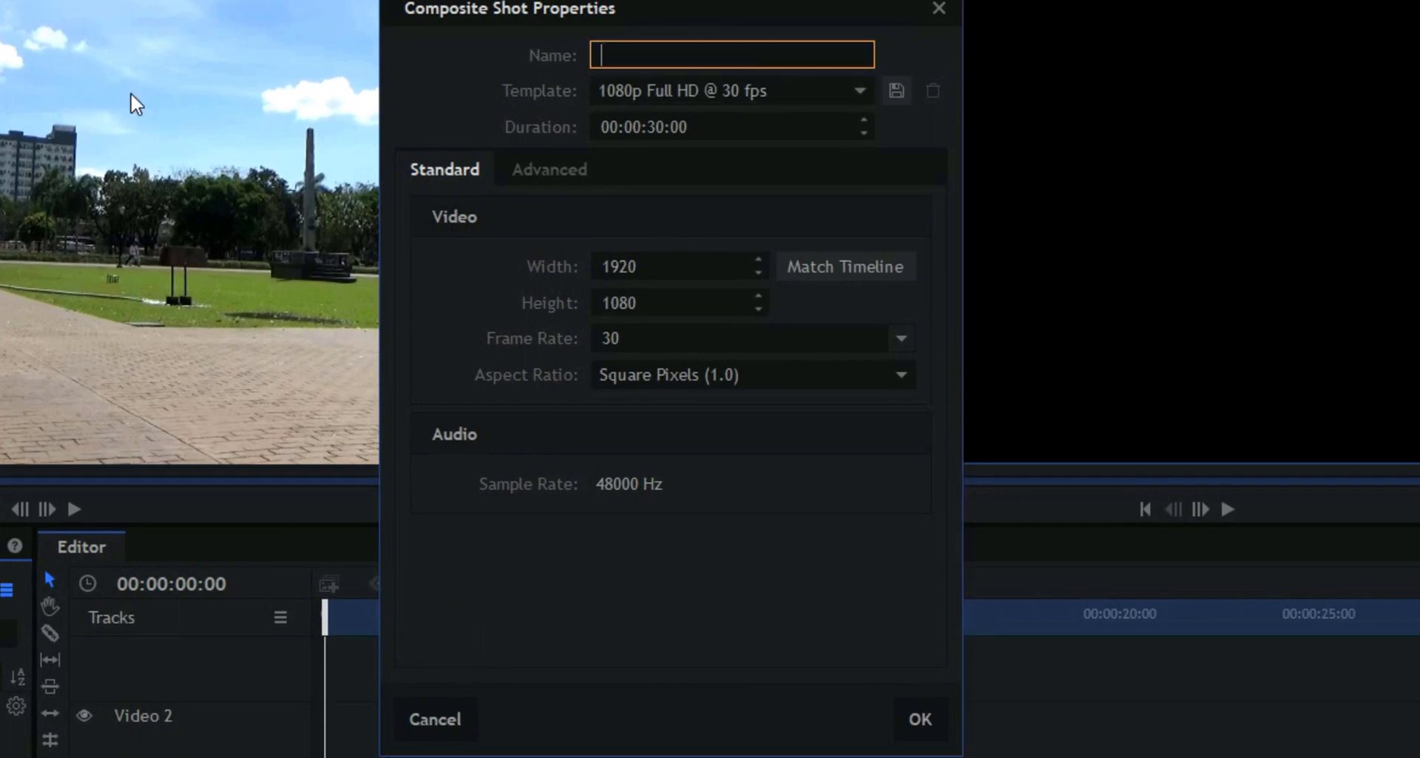
text(FIRST)
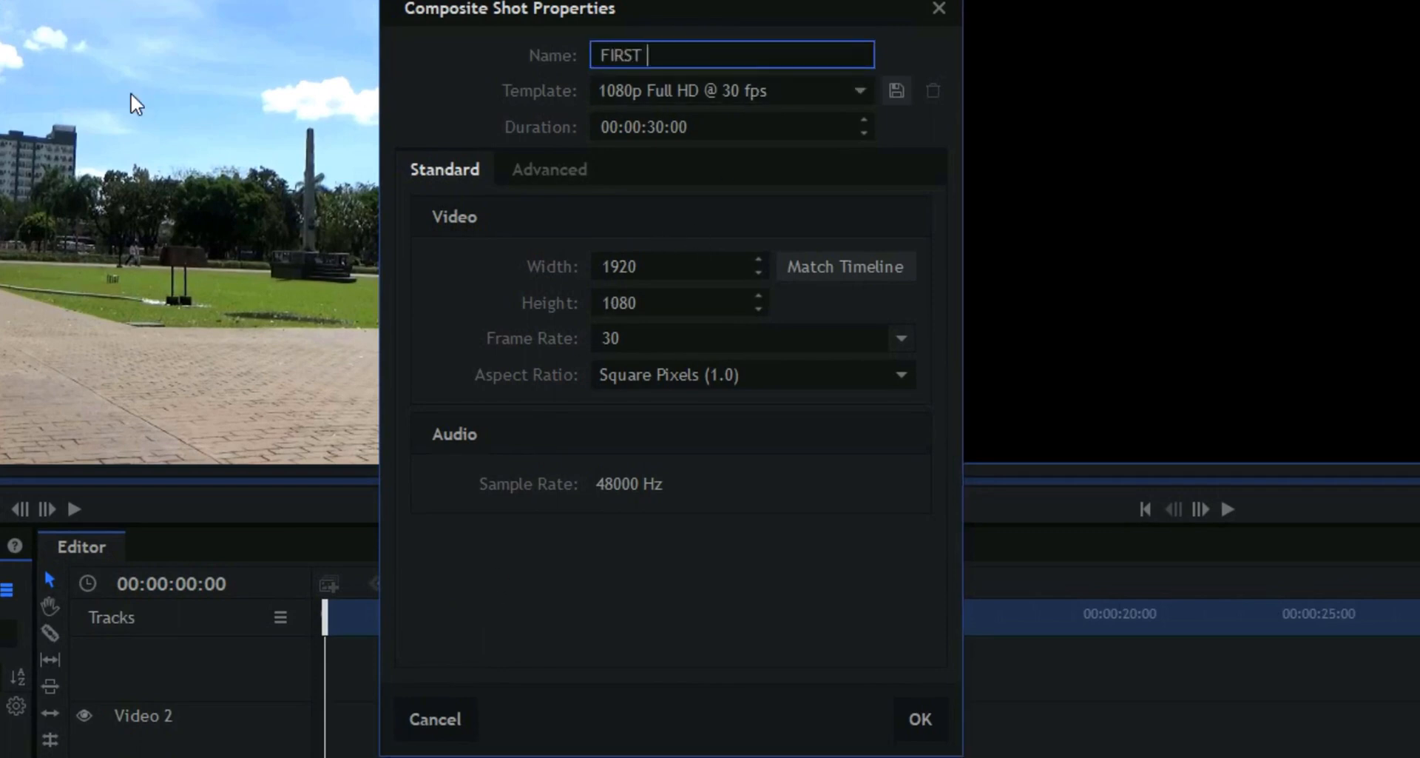
text(VIDEO)
click(732, 126)
text(1)
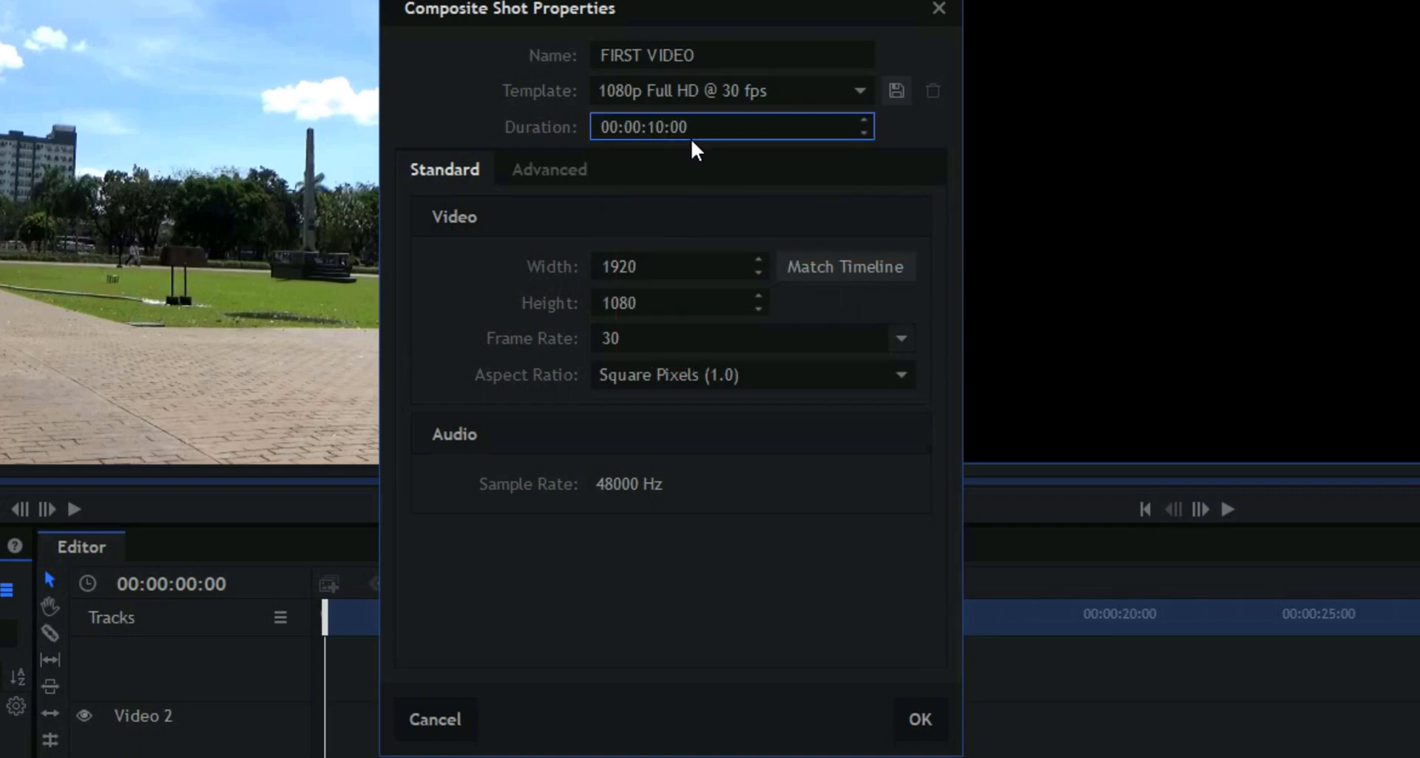
- Keep the 1080p Full HD 30 fps template and create the composite shot
click(679, 303)
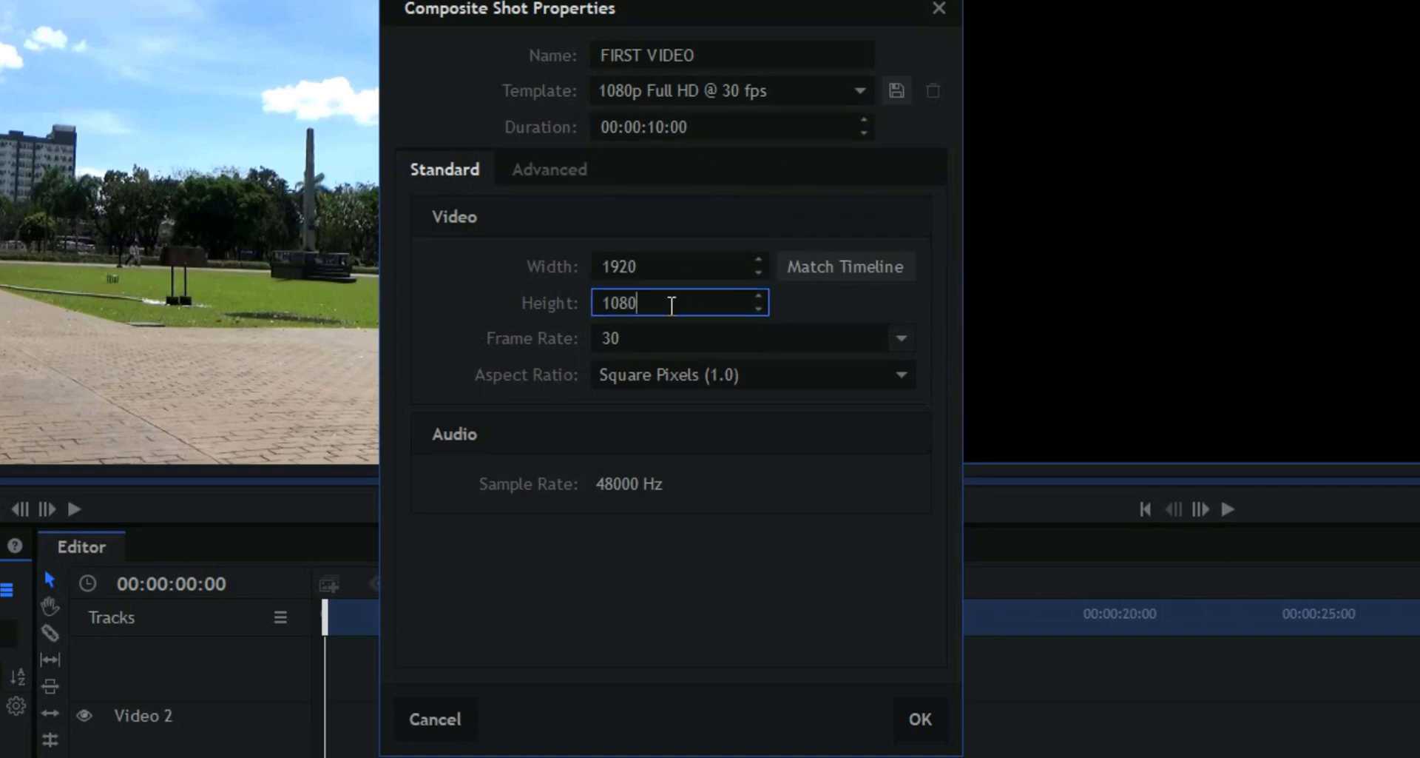
click(752, 338)
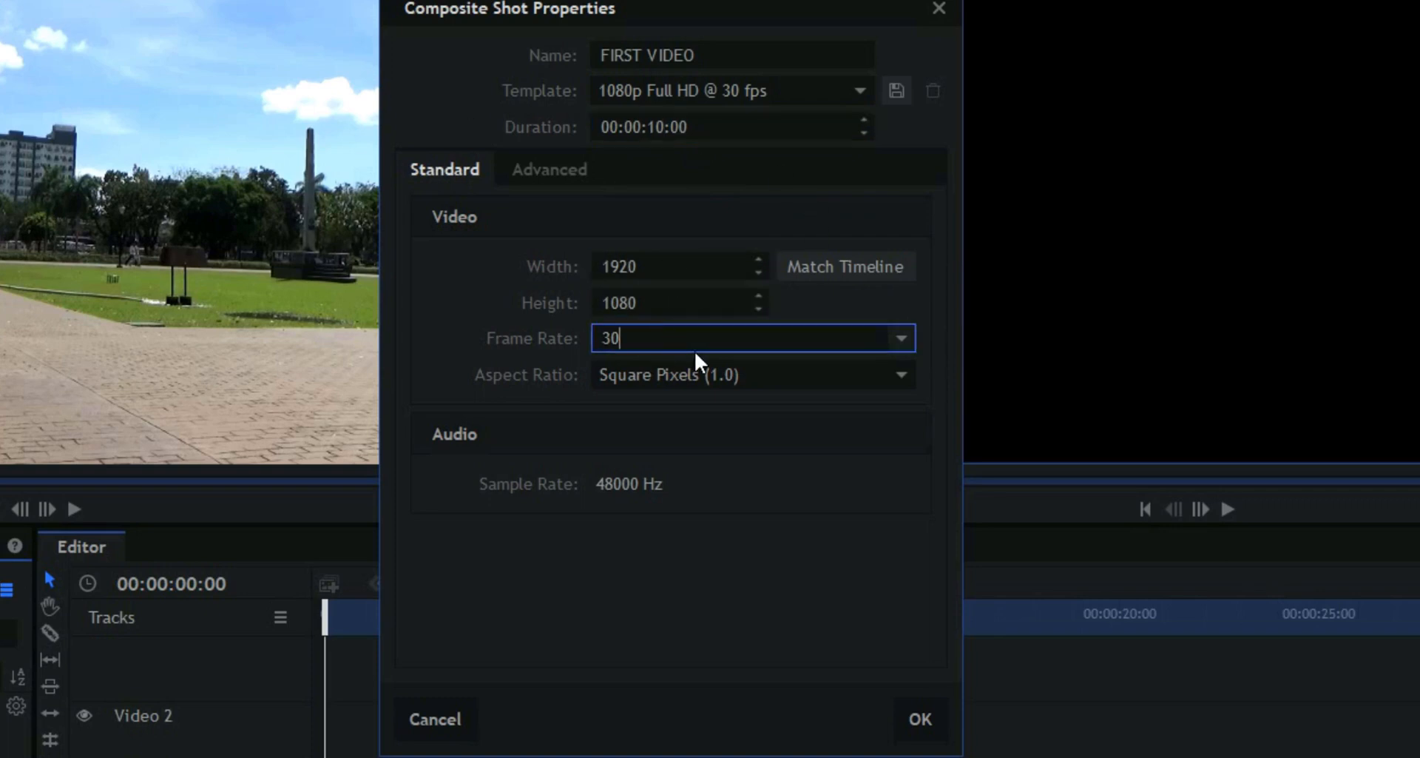
mouse_move(497, 348)
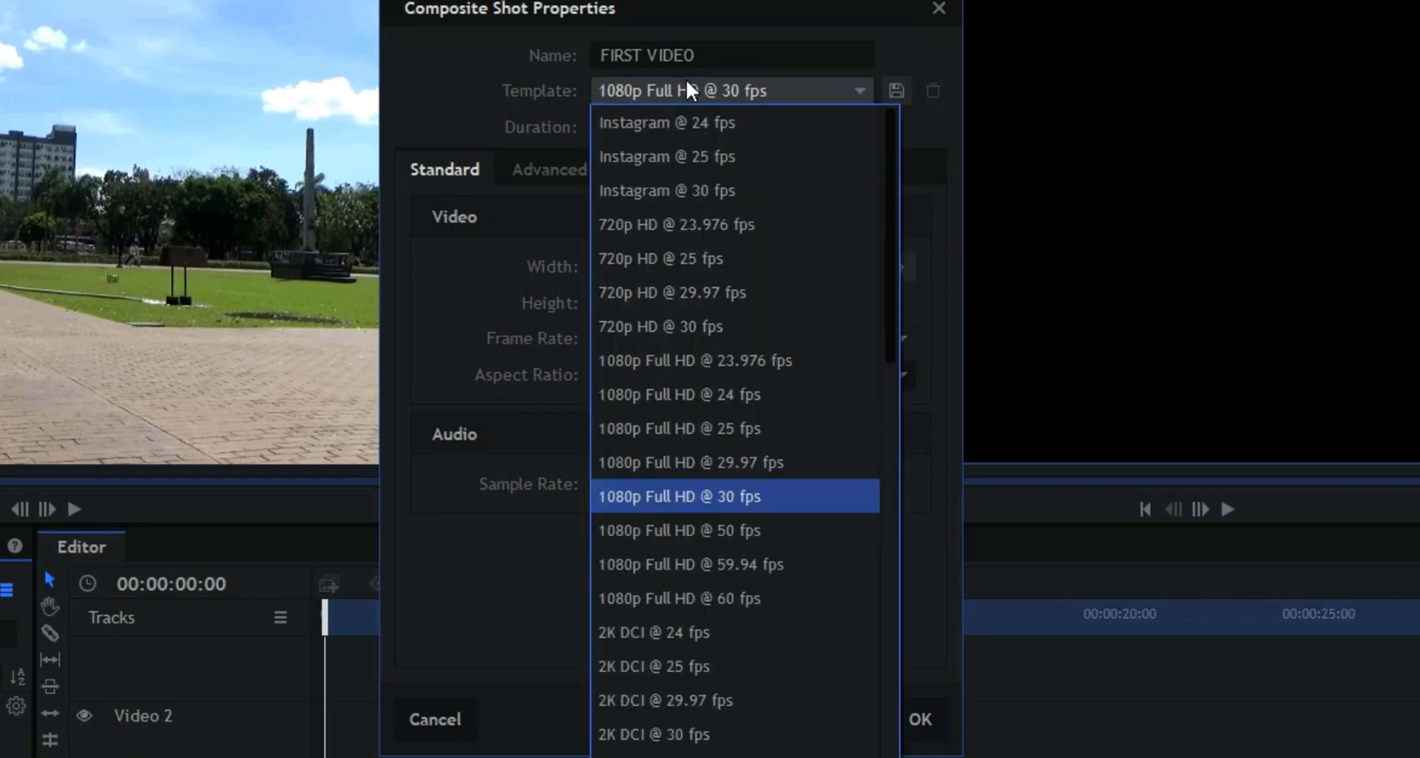
click(678, 495)
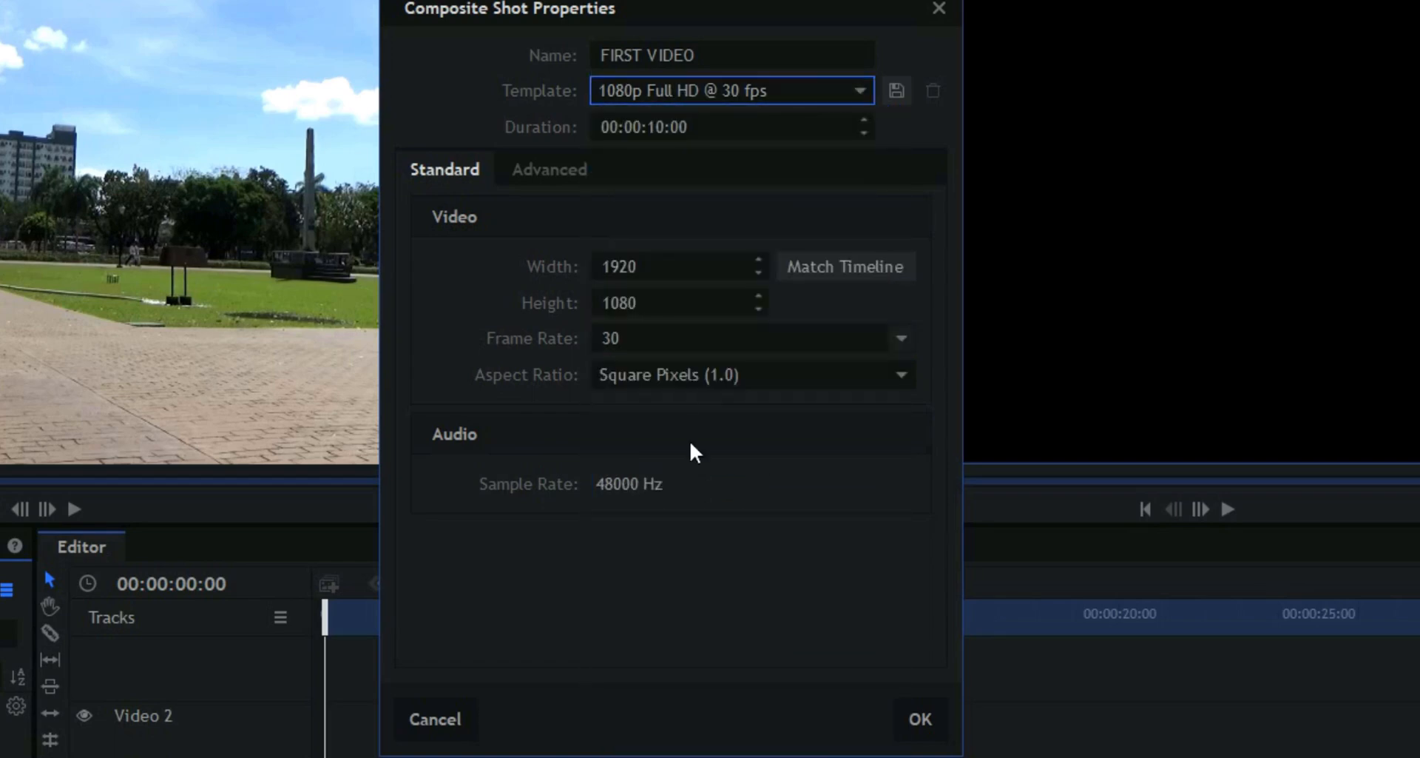
click(919, 718)
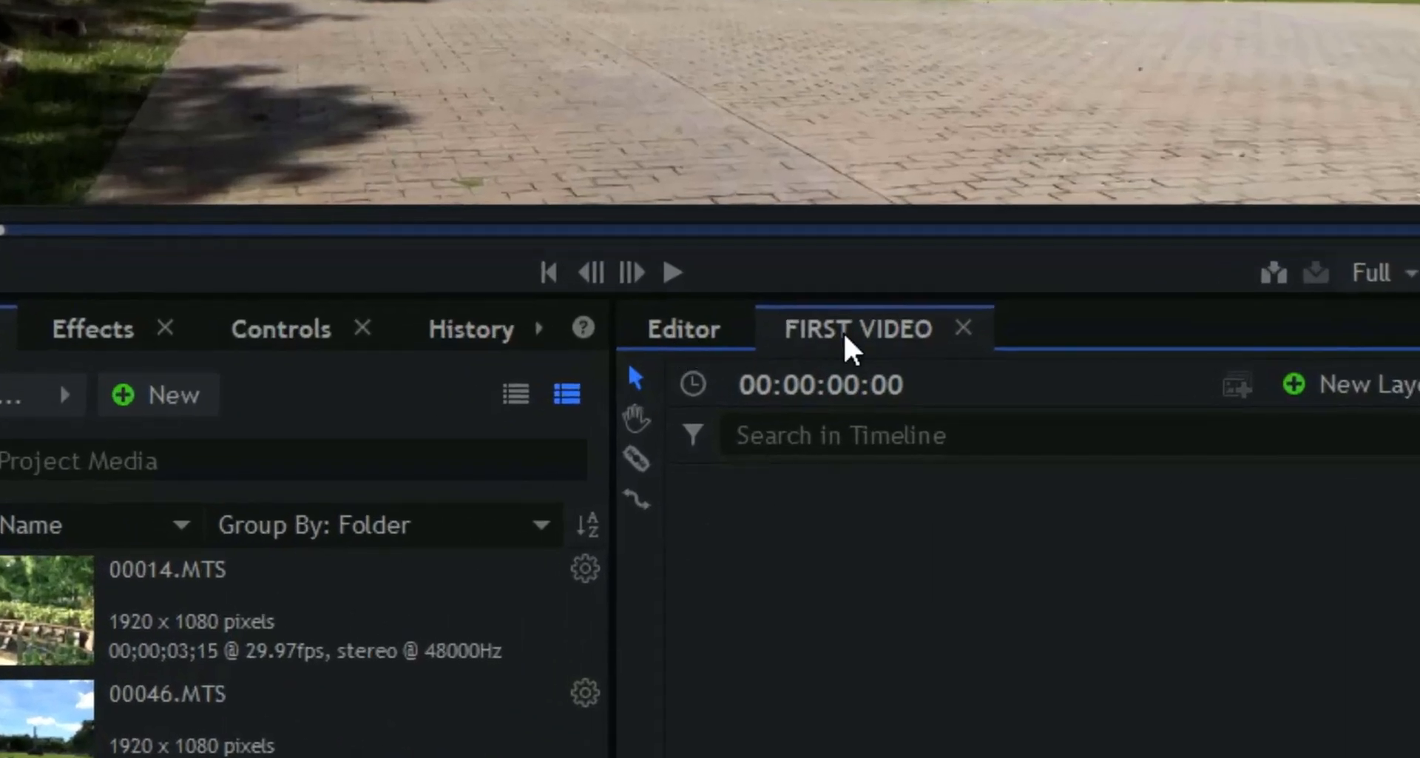
mouse_move(1021, 713)
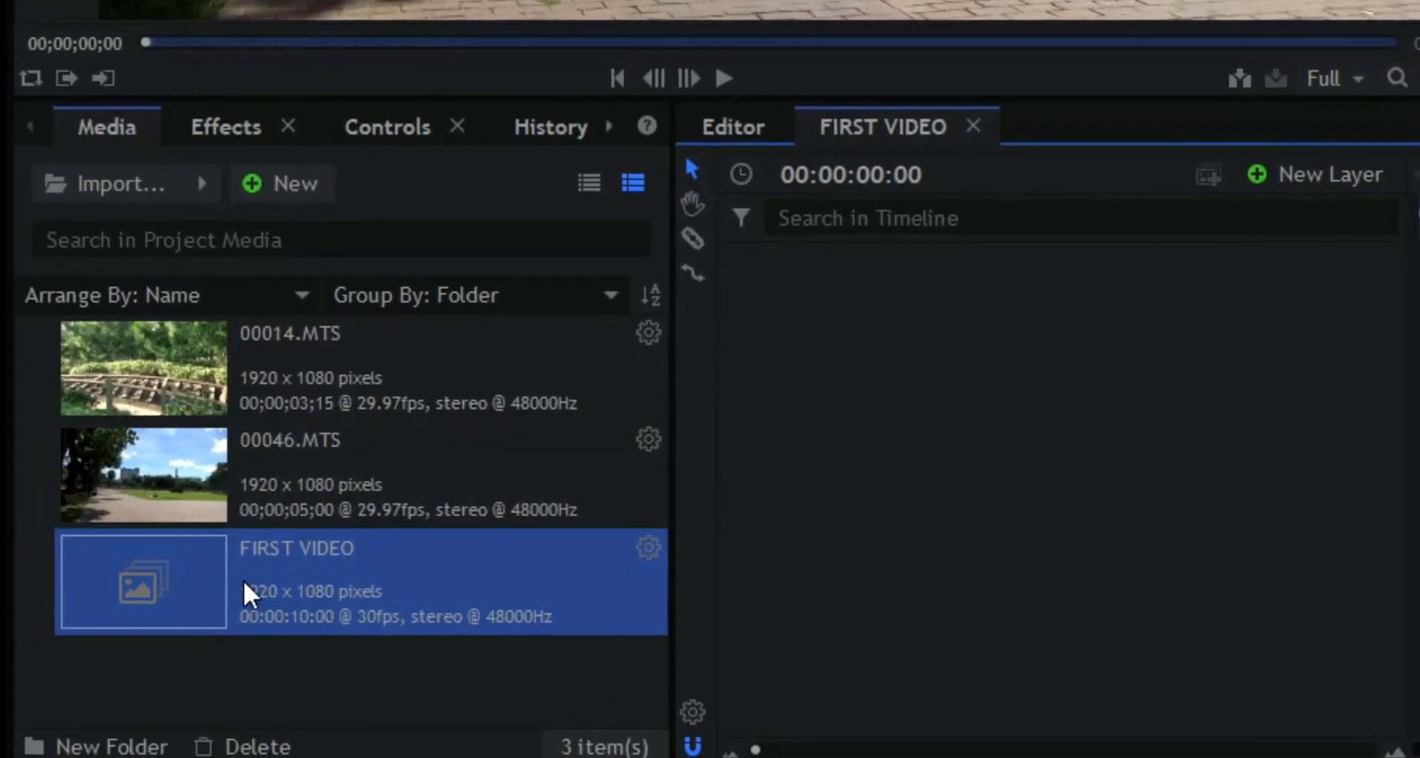
mouse_move(225, 626)
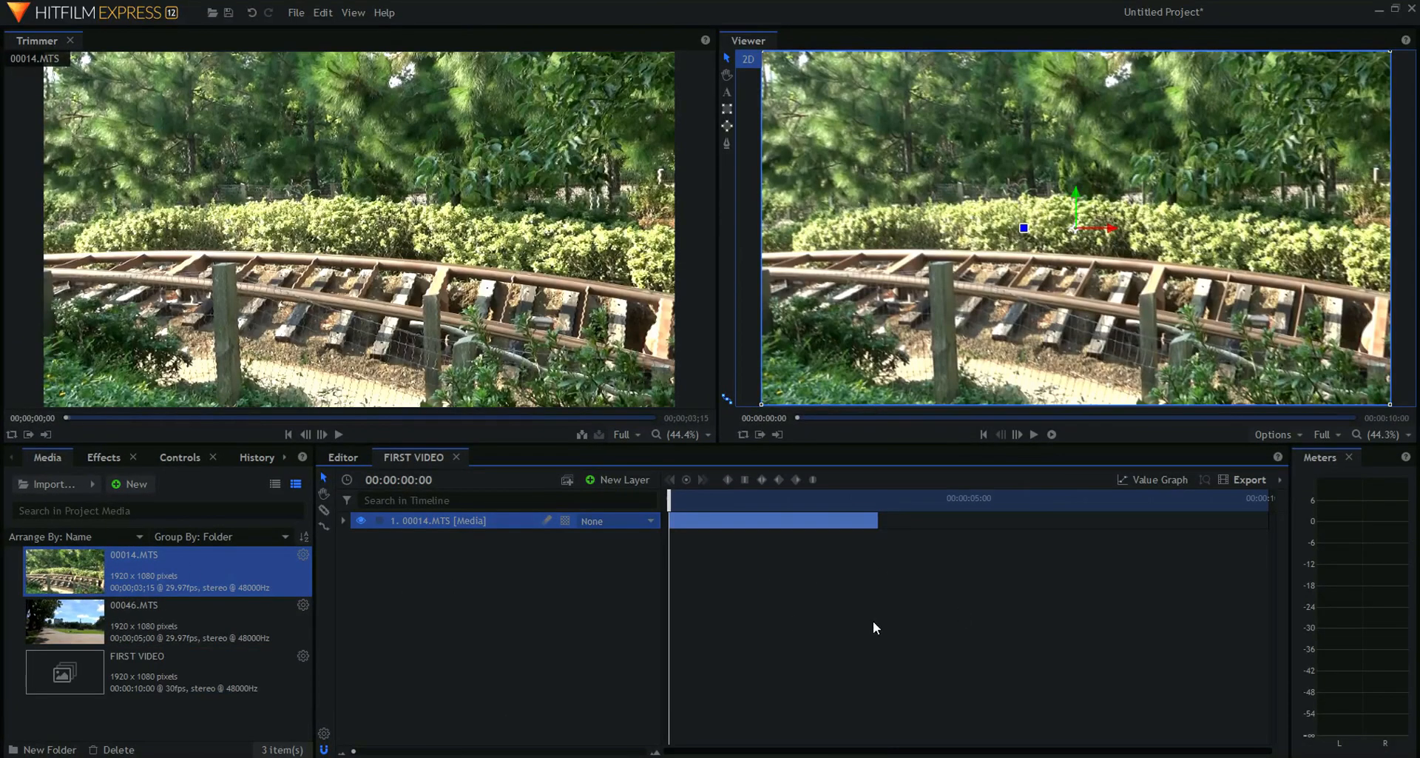
mouse_move(688, 586)
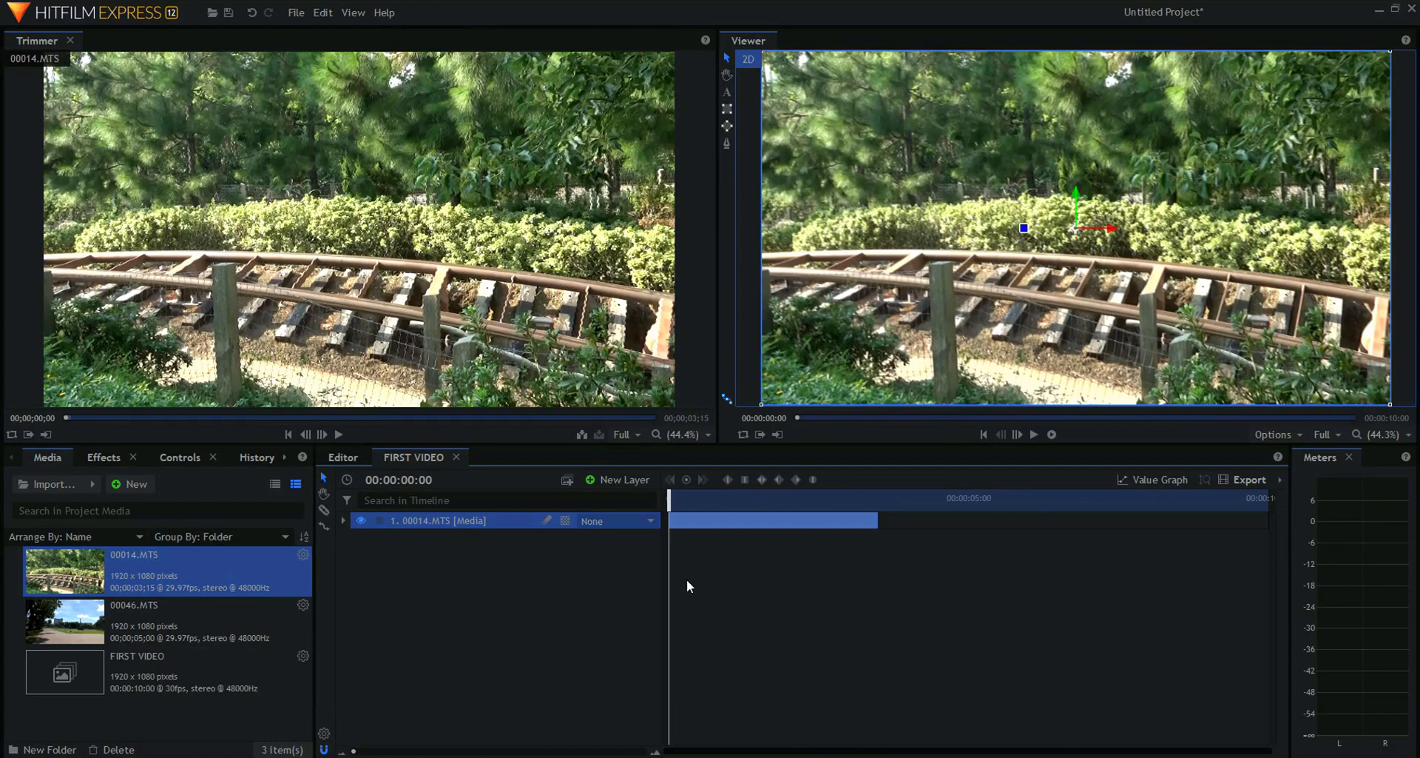
mouse_move(725, 504)
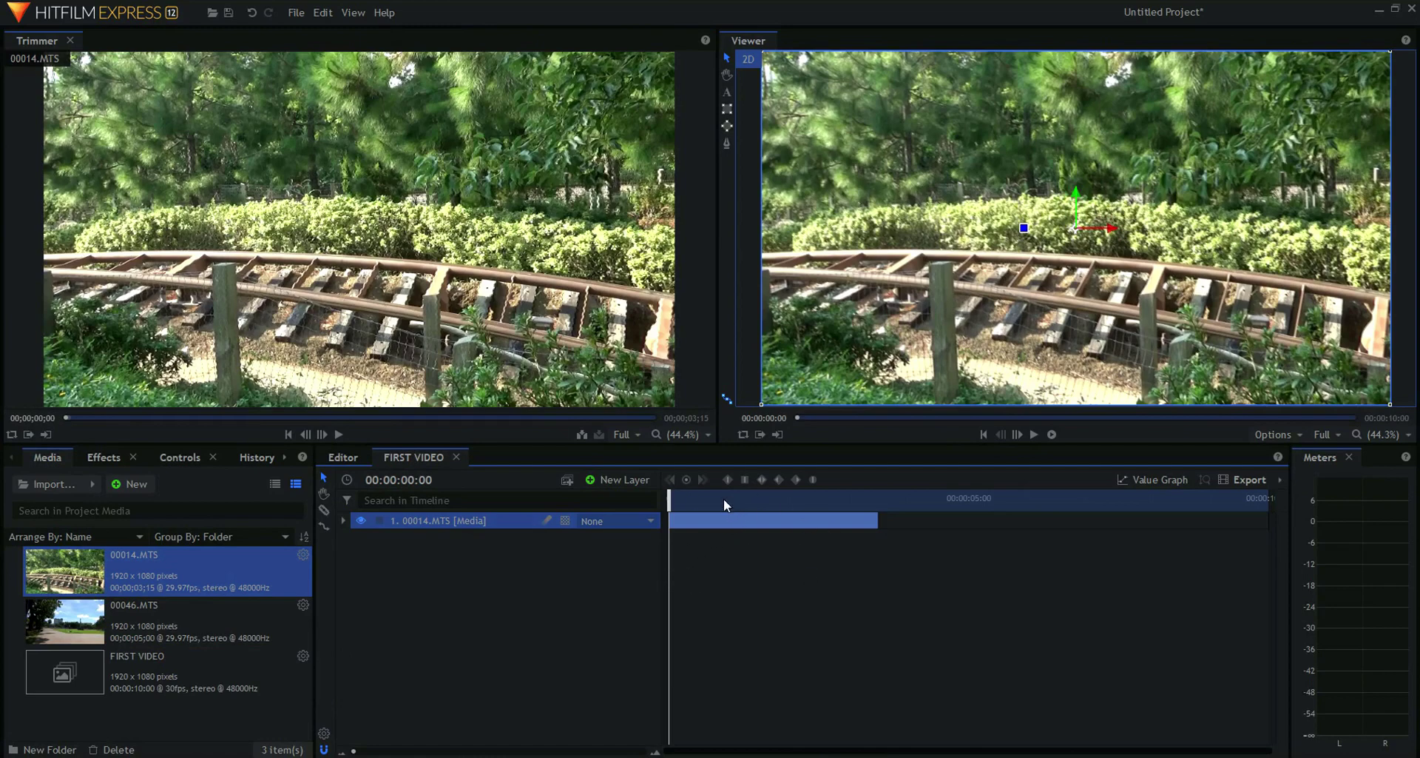
- Add the 00014.MTS clip as the first layer of FIRST VIDEO
click(104, 457)
text(BRIGHTNE)
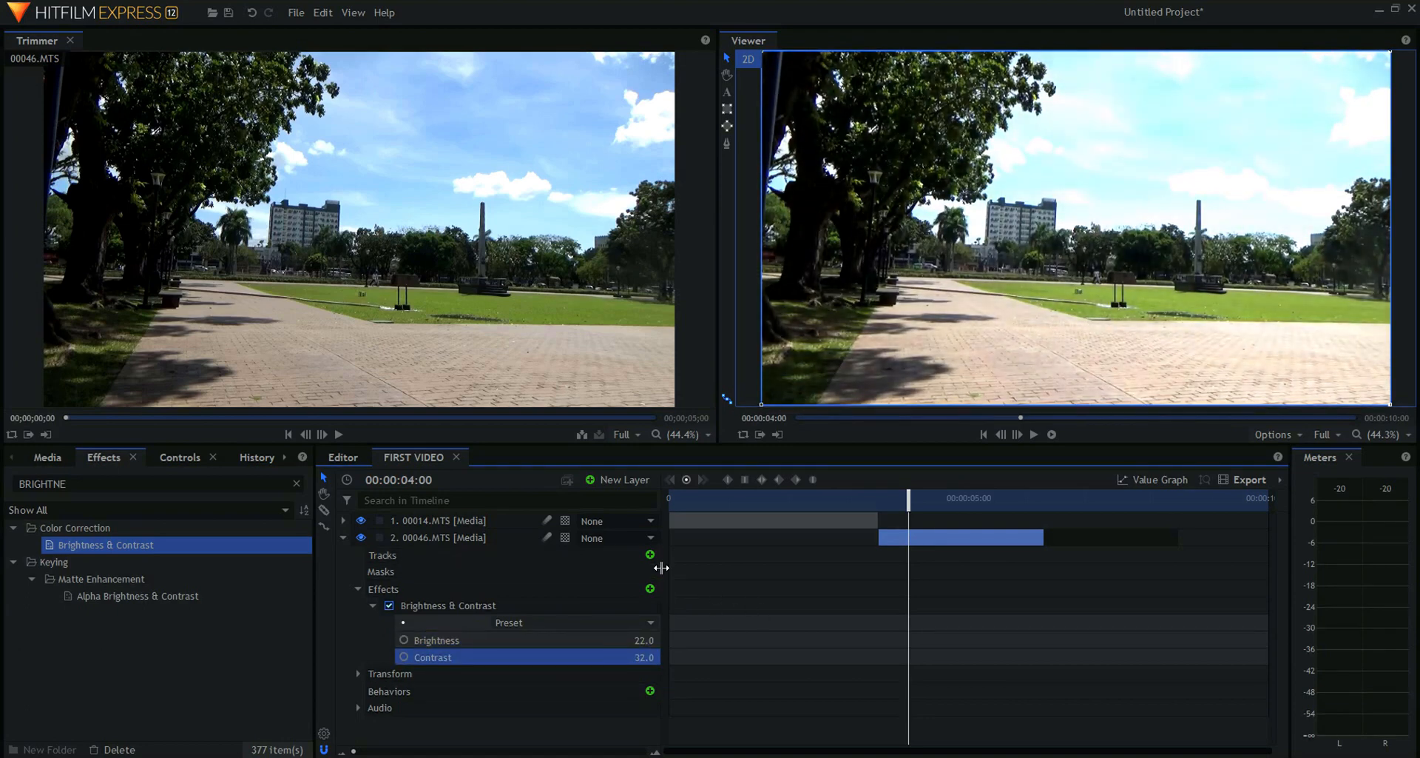
- Follow with 00046.MTS and give it Brightness & Contrast at brightness 22, contrast 32
click(1248, 479)
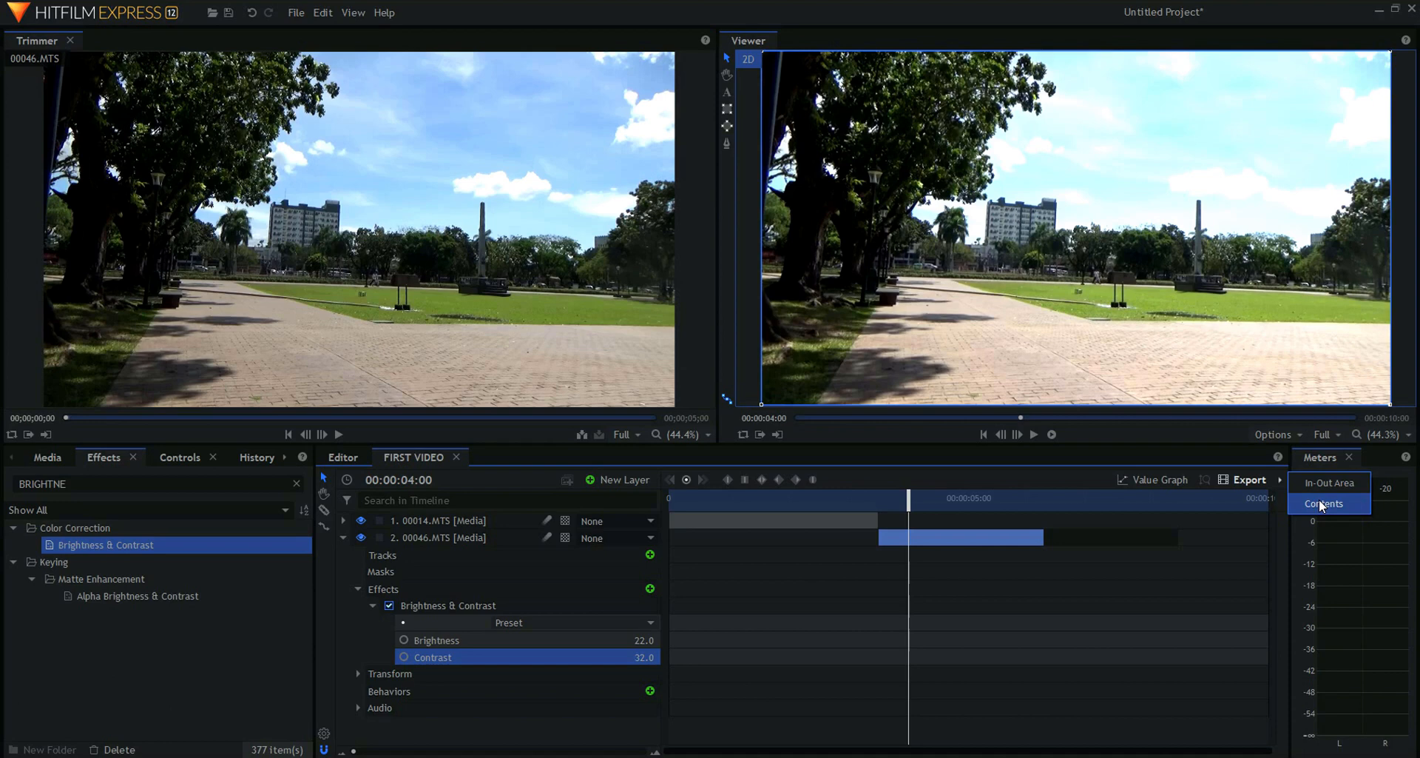
mouse_move(1040, 506)
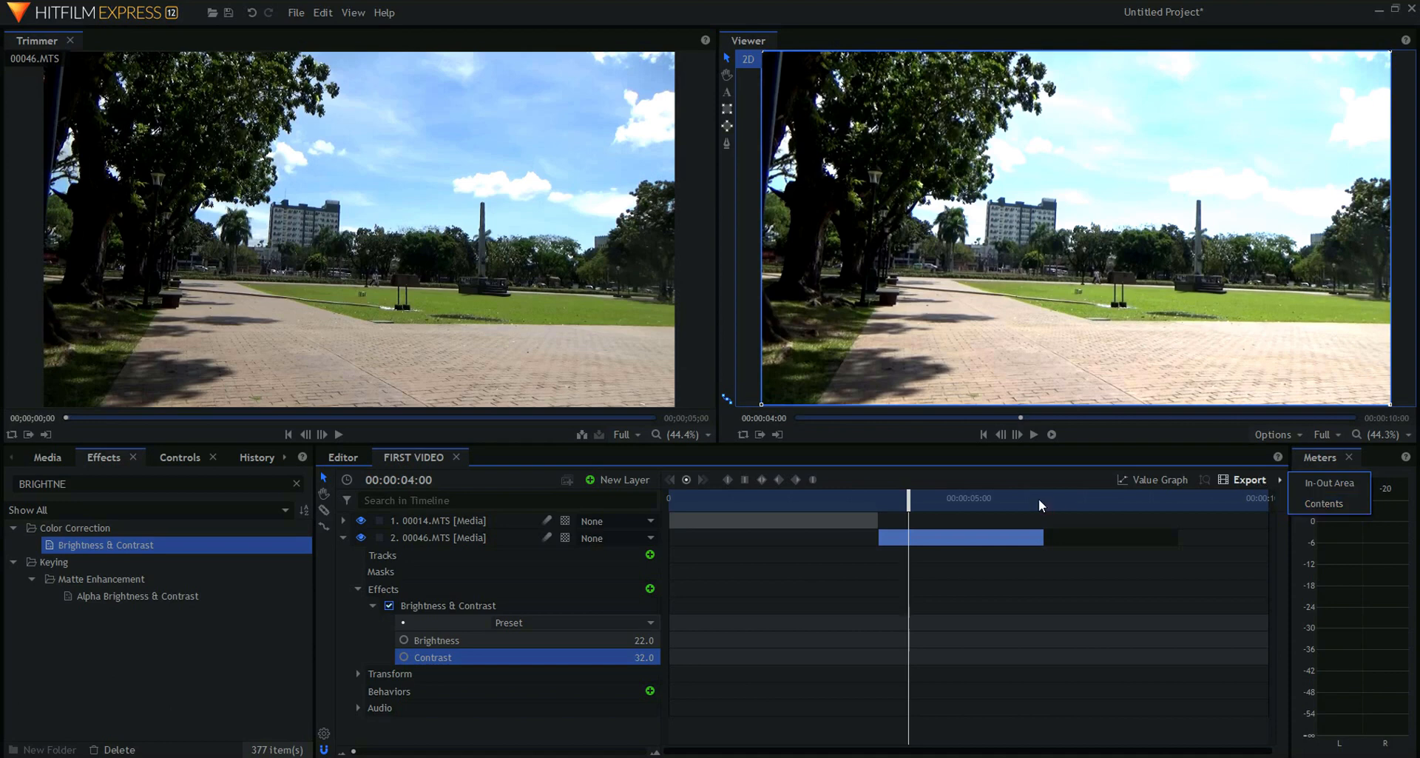
click(47, 457)
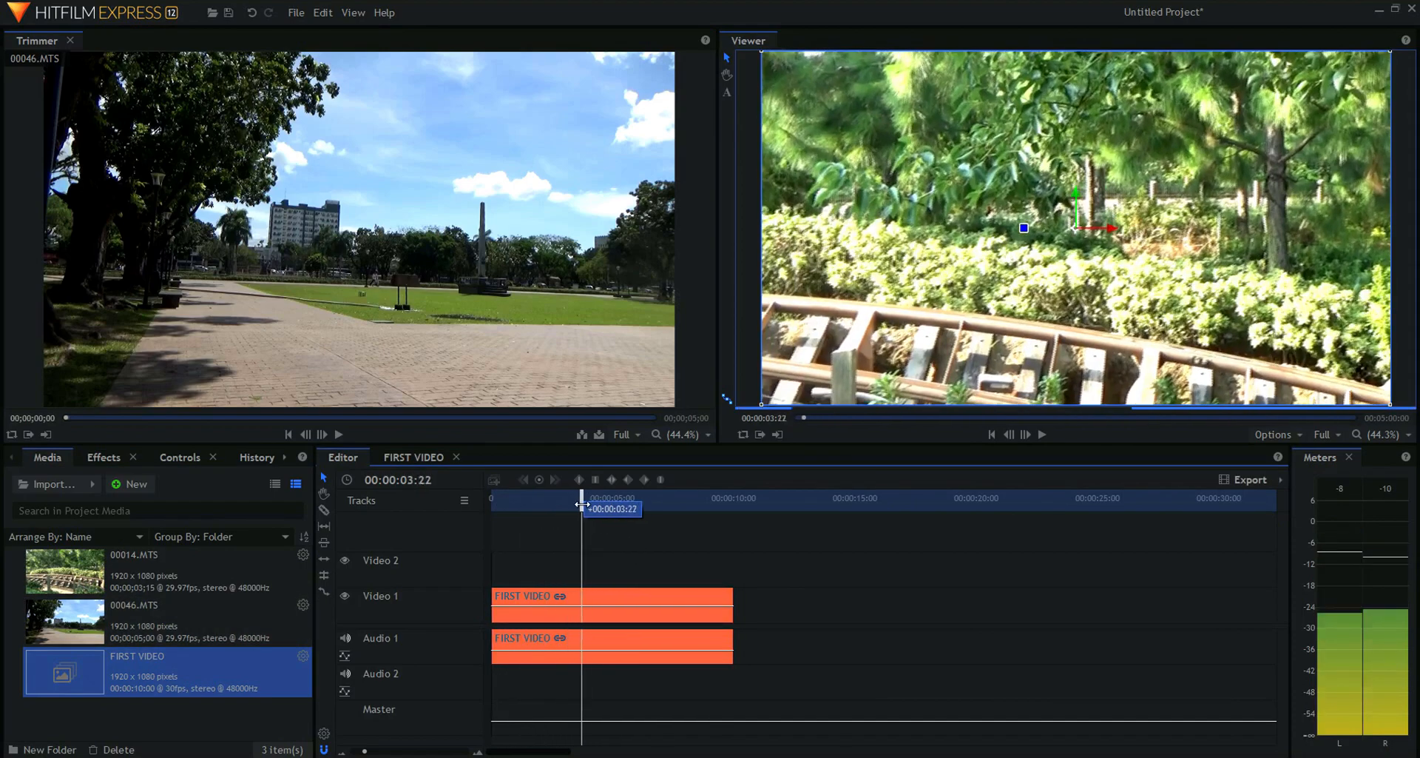
- Place FIRST VIDEO on Video 1 and trim its end back to about six seconds
click(337, 433)
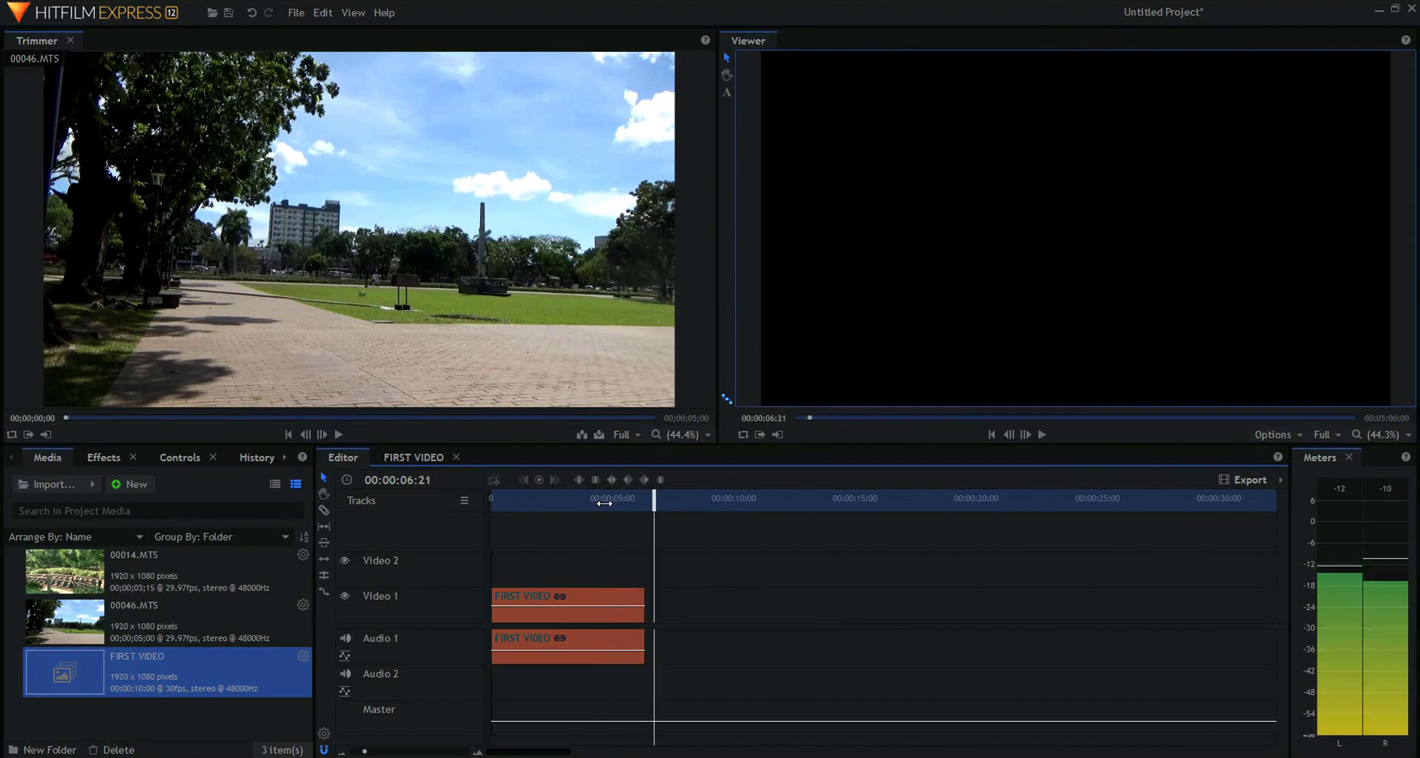
mouse_move(588, 588)
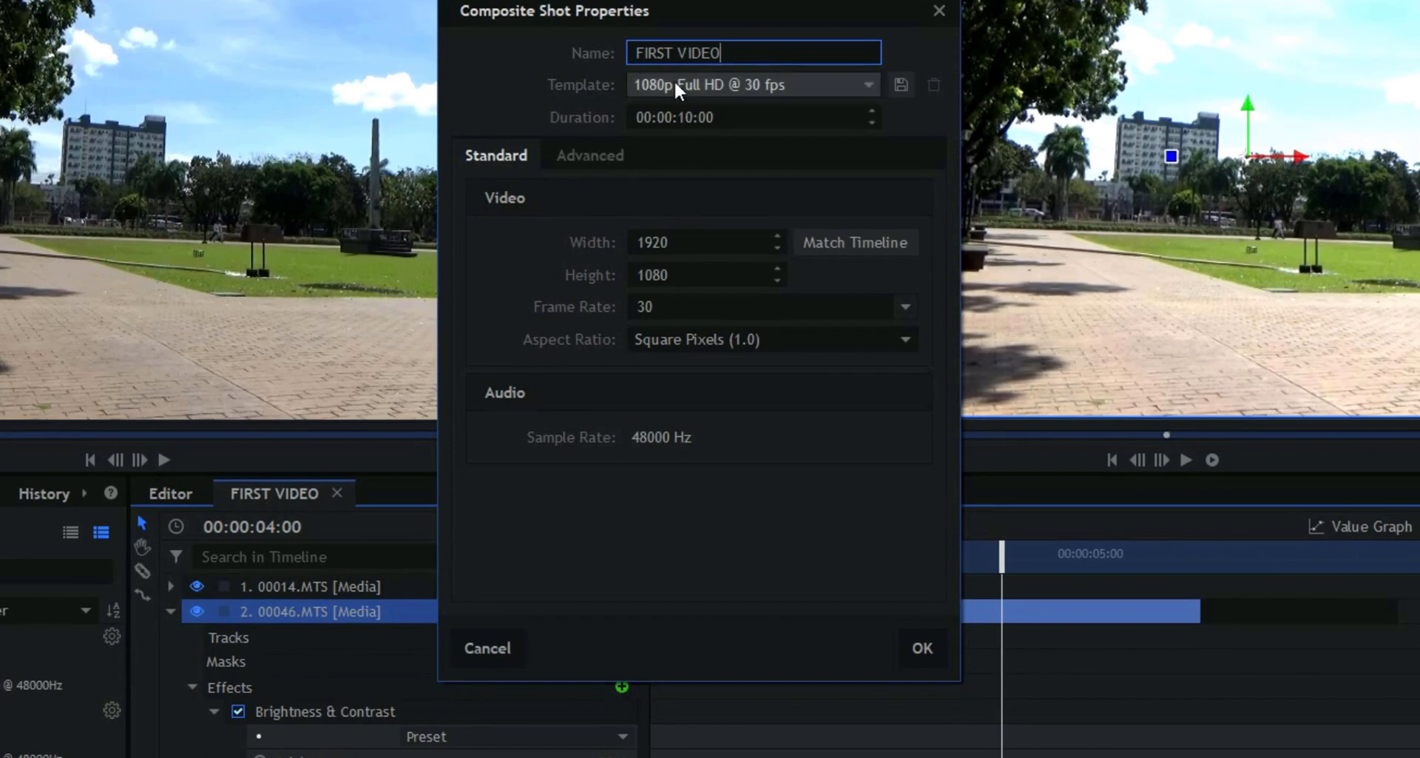
- Set FIRST VIDEO's composite shot Duration to 00:00:06:00 and confirm
click(752, 117)
text(6)
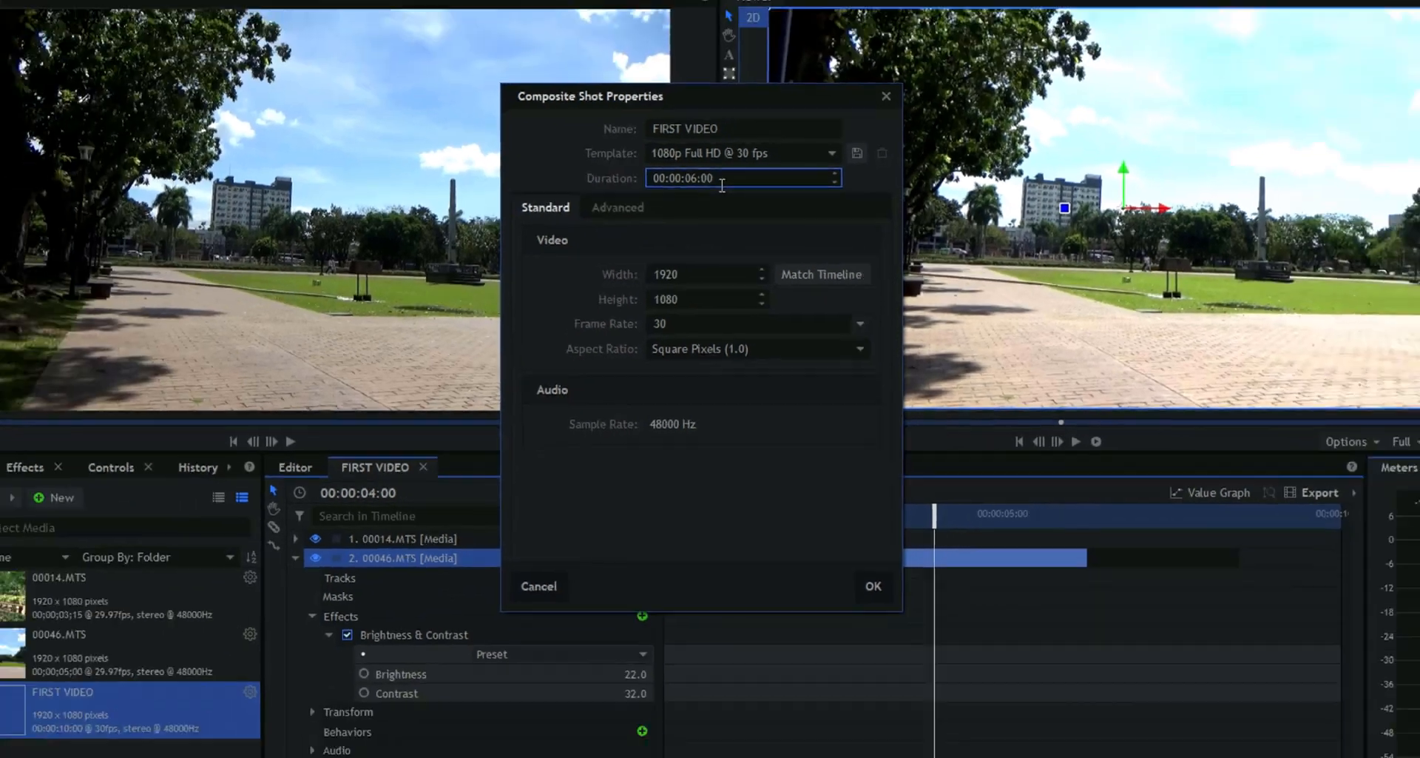
click(871, 586)
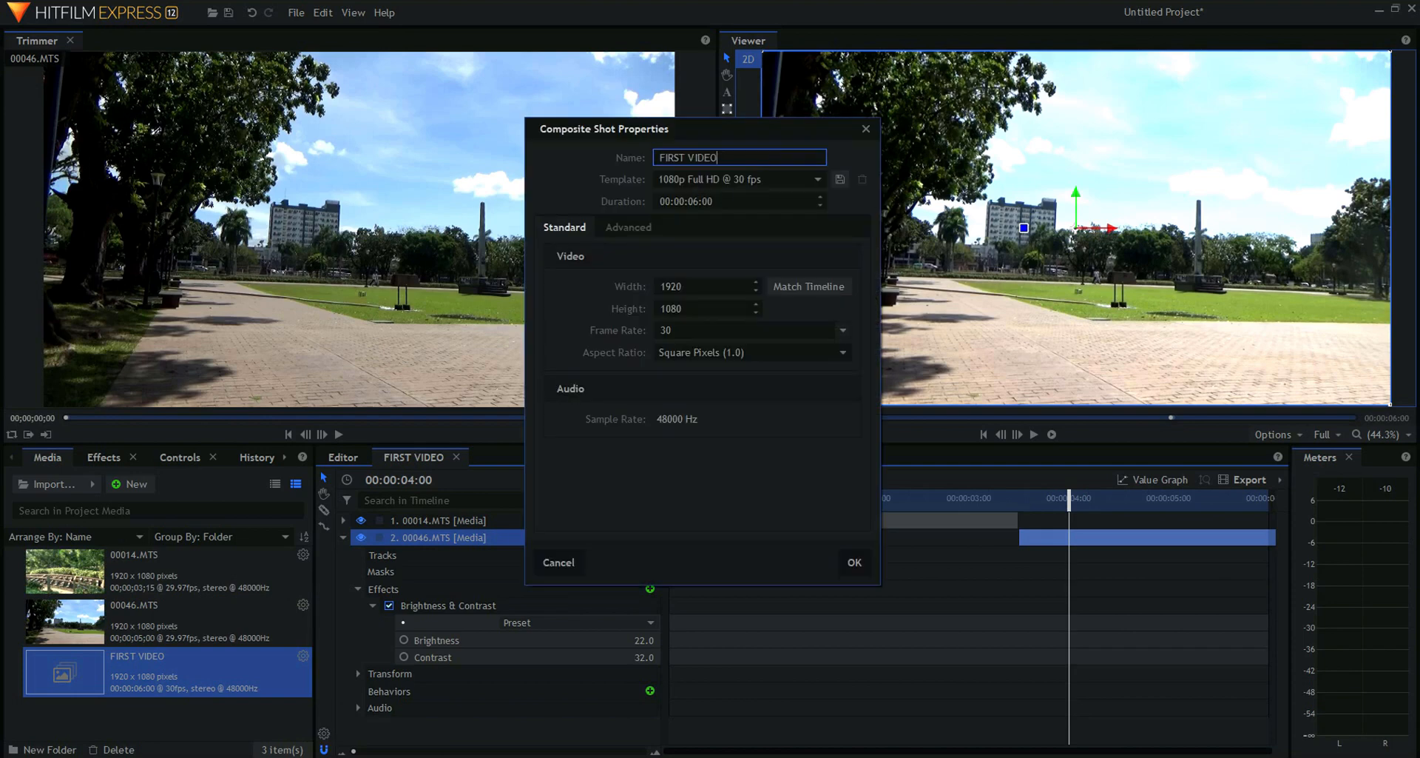
click(853, 562)
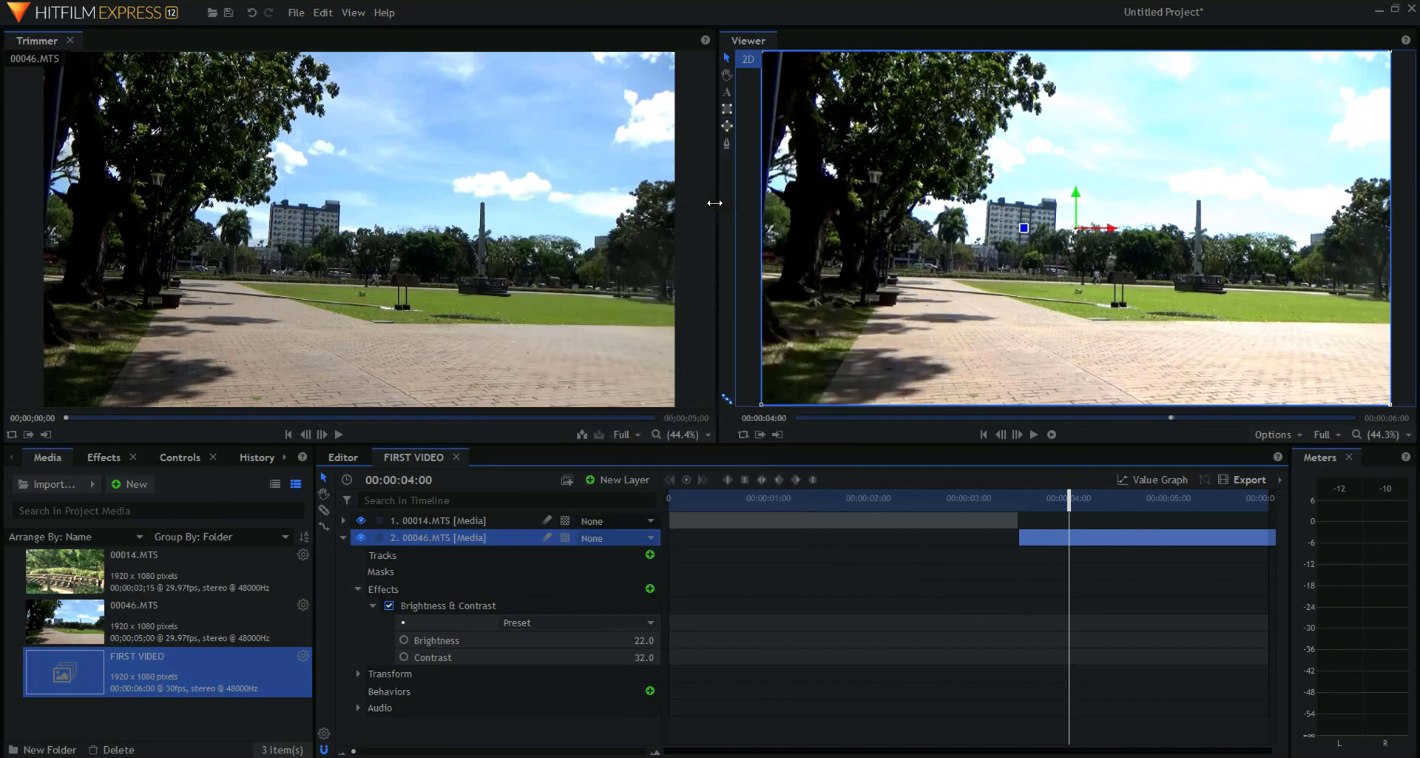